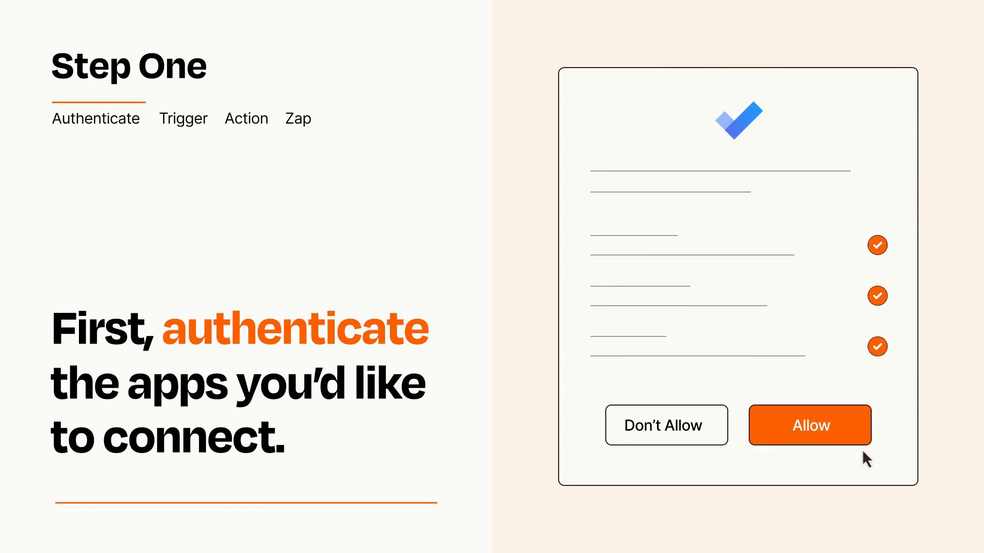
# - Allow the app's access request so Zapier can connect to it
pyautogui.click(808, 425)
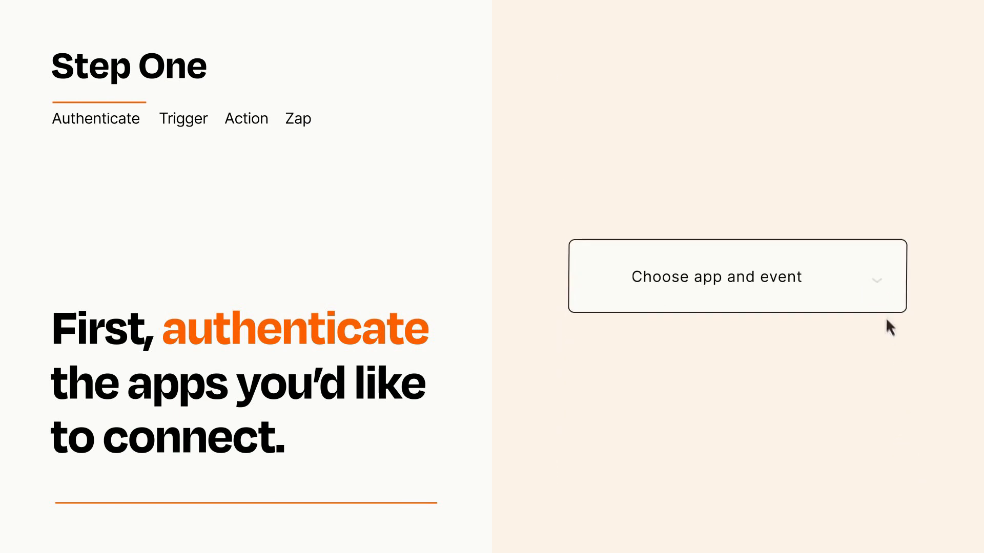
# - Choose Trello's New Card as the trigger and continue to the action stage
pyautogui.click(737, 276)
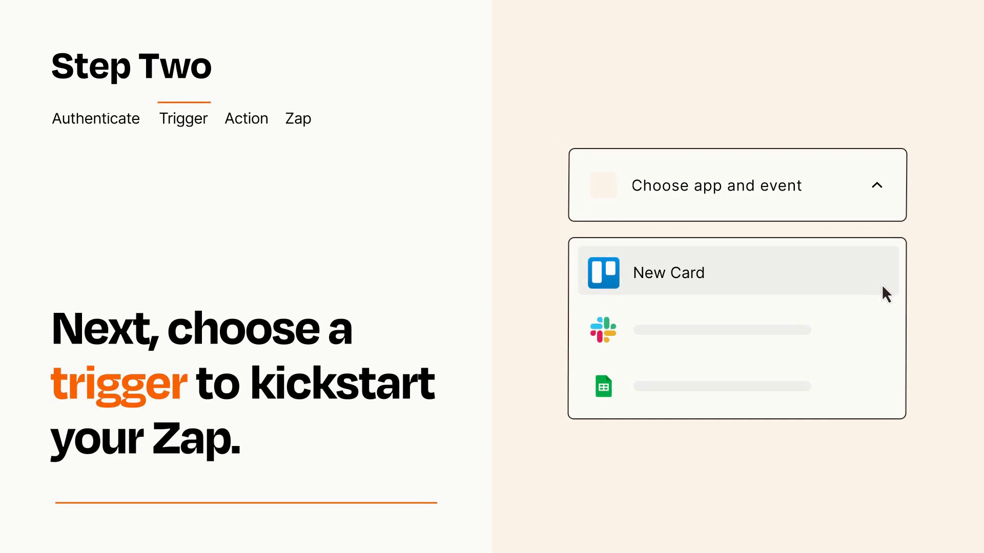
pyautogui.moveTo(885, 328)
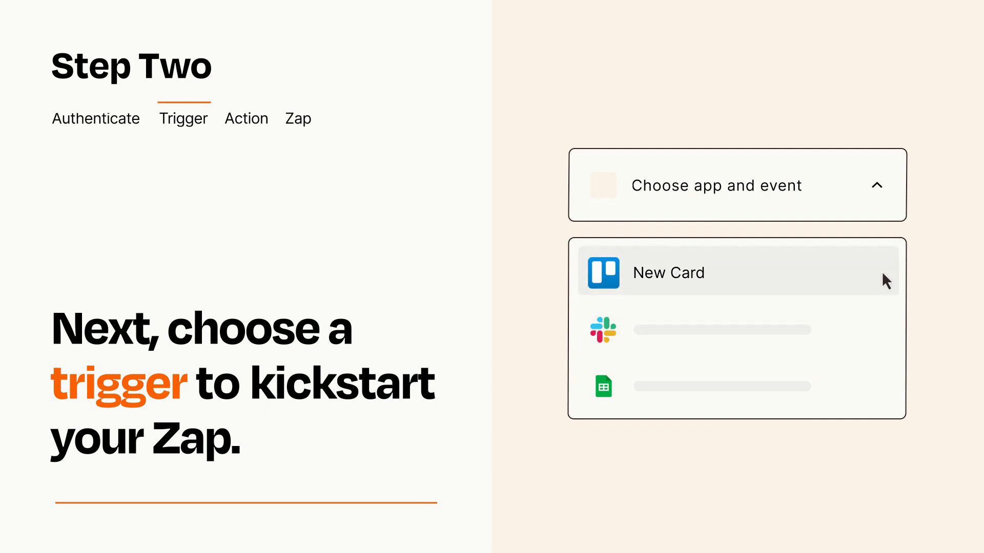
pyautogui.moveTo(885, 283)
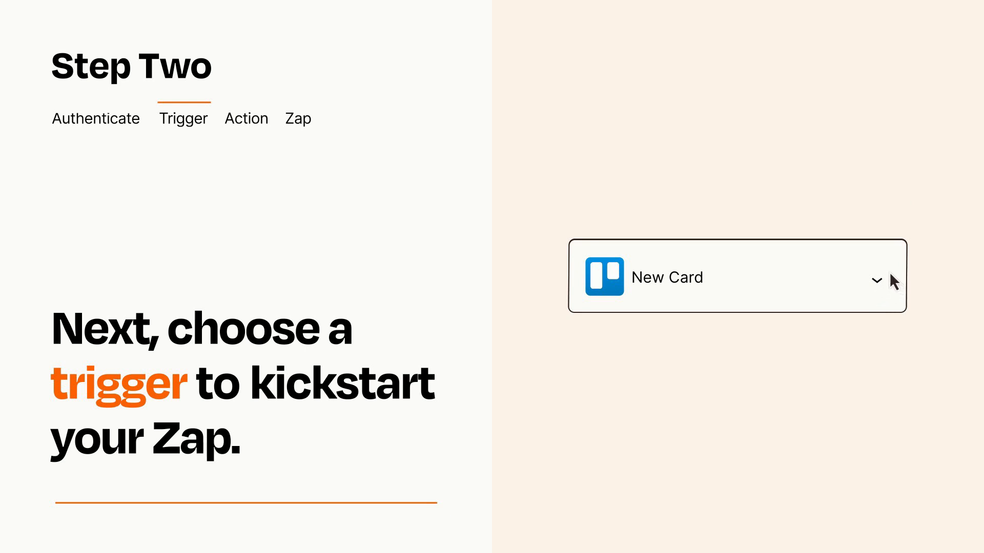
pyautogui.click(246, 118)
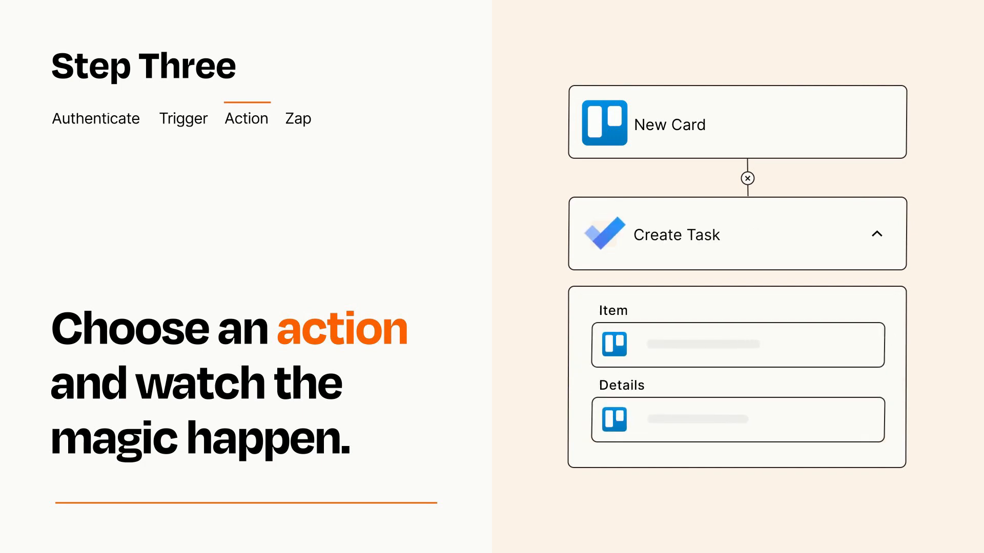
# - Finish the Create Task action with Item and Details mapped from Trello card data
pyautogui.click(877, 234)
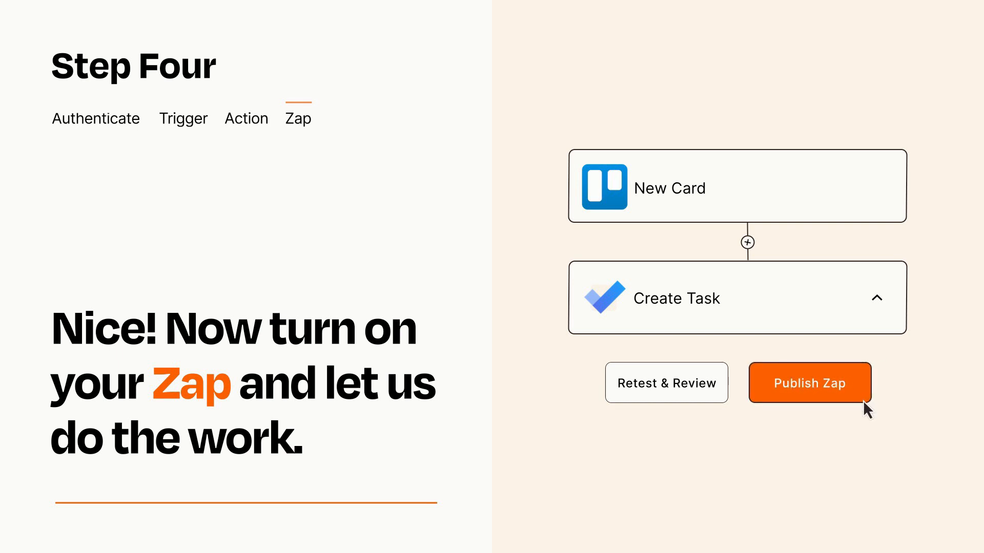
# - Publish the New Card to Create Task Zap so it turns on
pyautogui.click(808, 383)
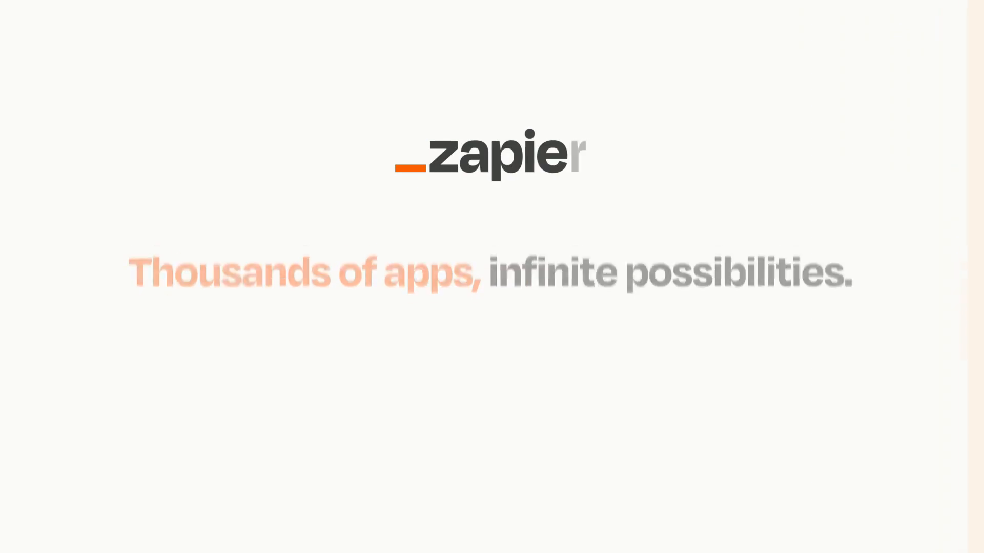